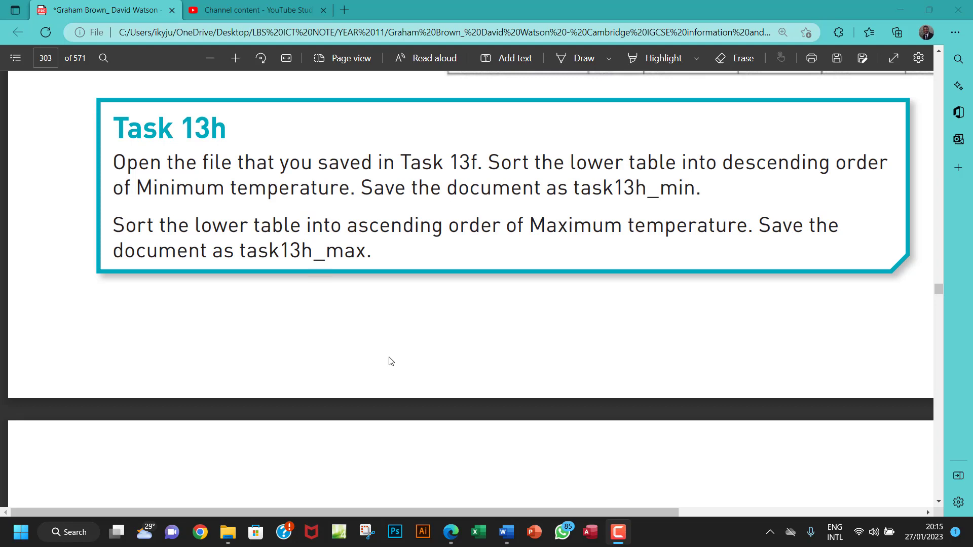
mouse_move(385, 326)
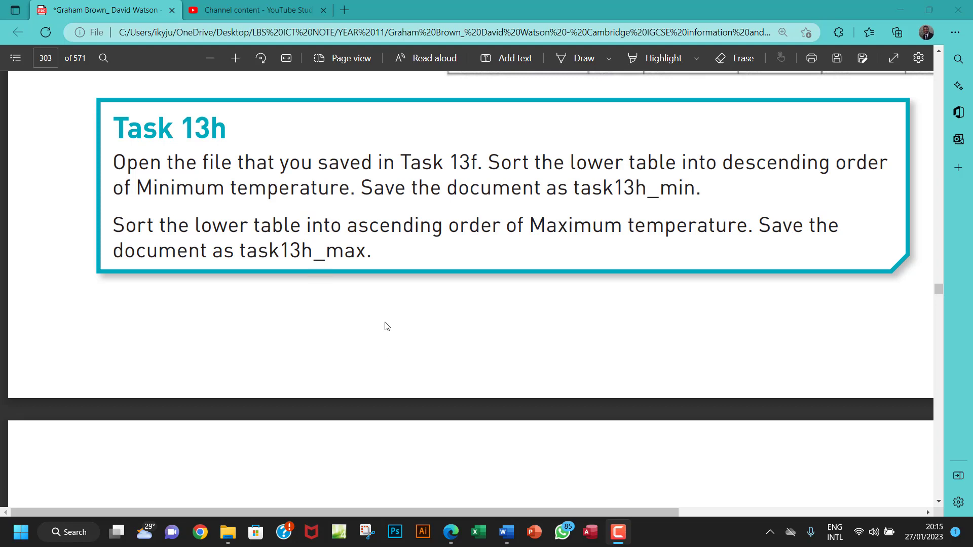
mouse_move(658, 61)
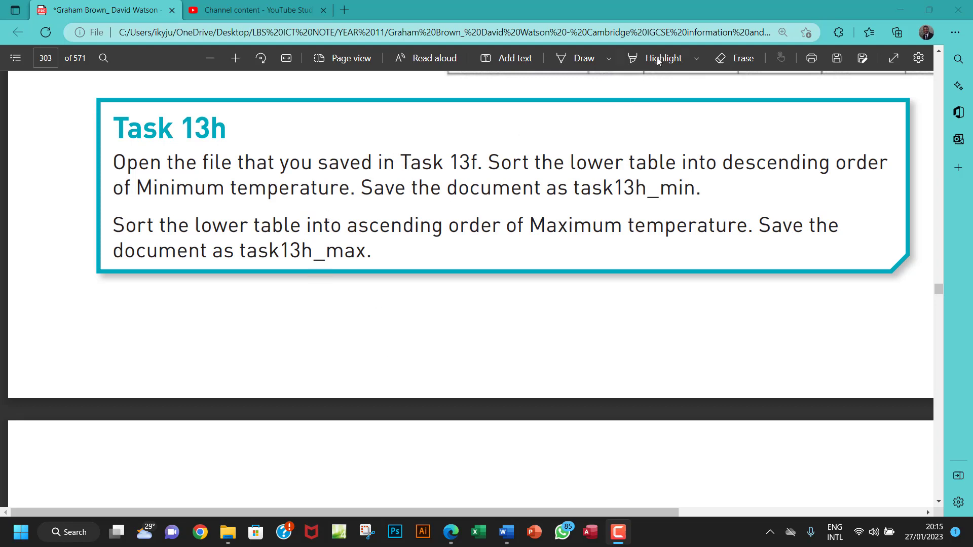
Highlight 'Minimum temperature' and 'task13h_min' in the Task 13h PDF instructions
left_click(663, 58)
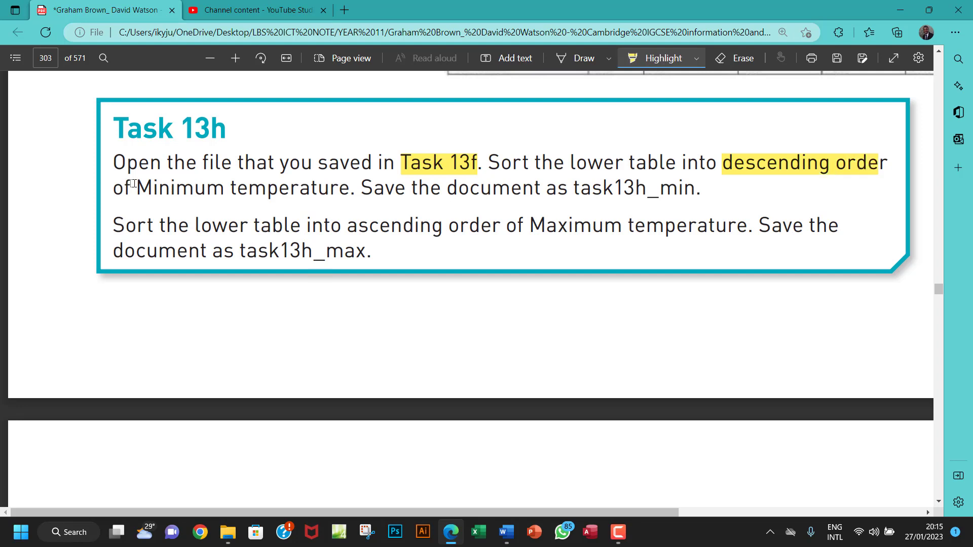
left_click_drag(134, 187, 313, 187)
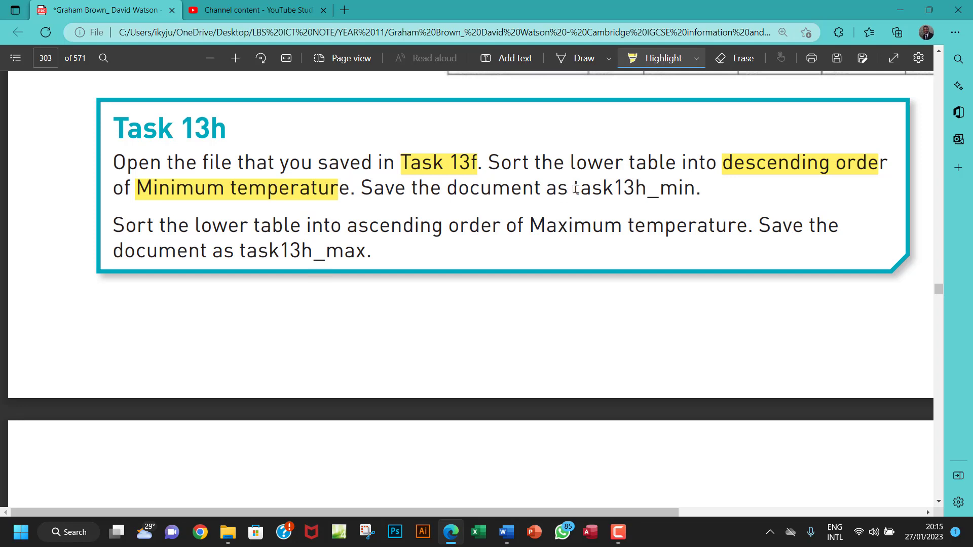
left_click_drag(572, 188, 659, 188)
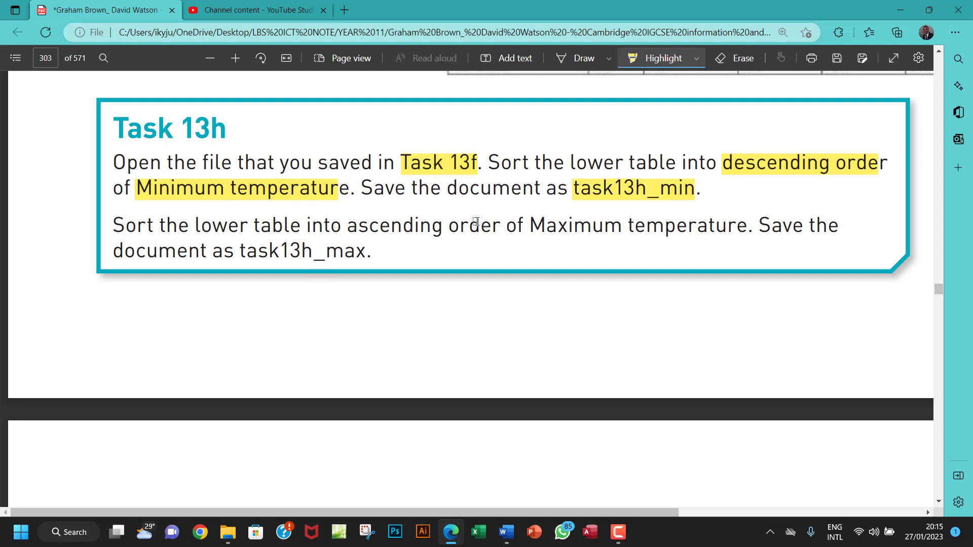
mouse_move(227, 532)
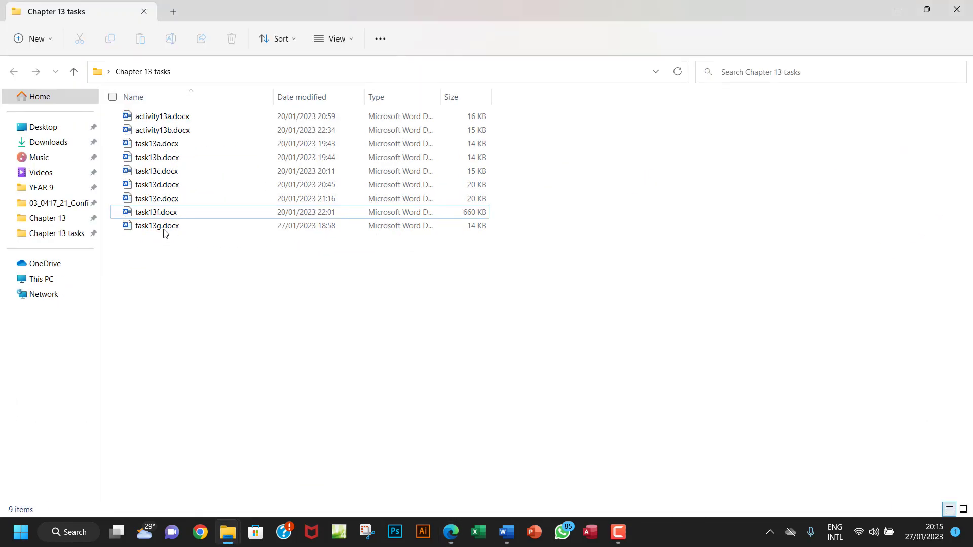
Open task13f.docx from the Chapter 13 tasks folder in Word
double_click(157, 225)
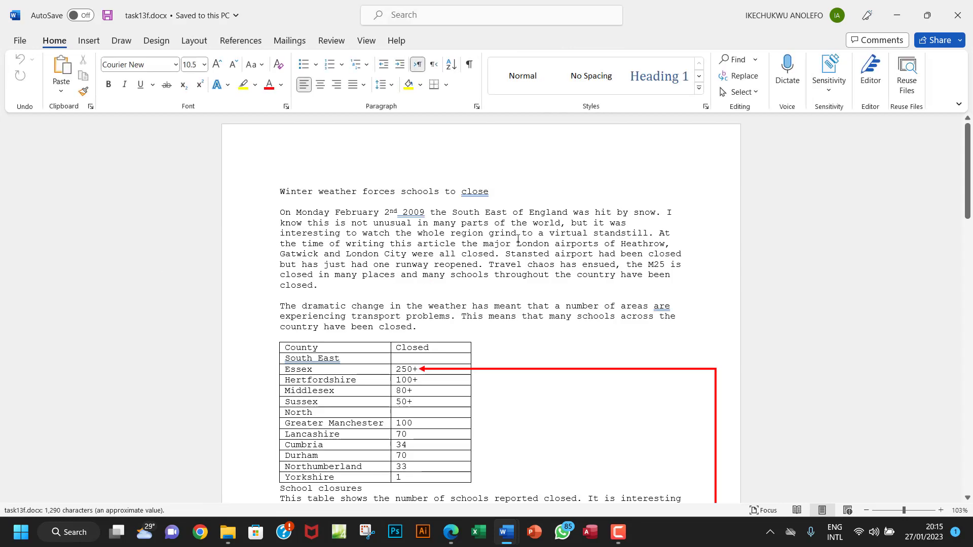
scroll("down", 3)
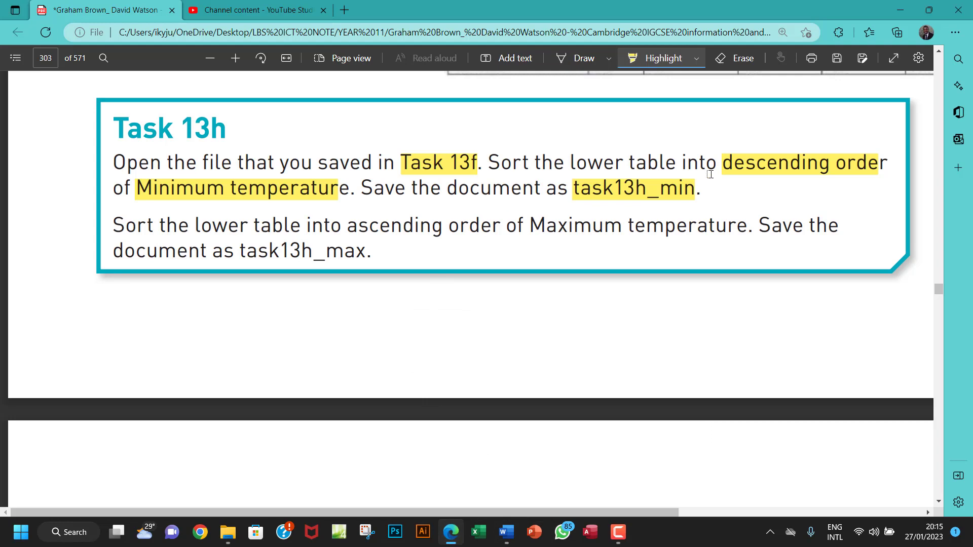
mouse_move(459, 164)
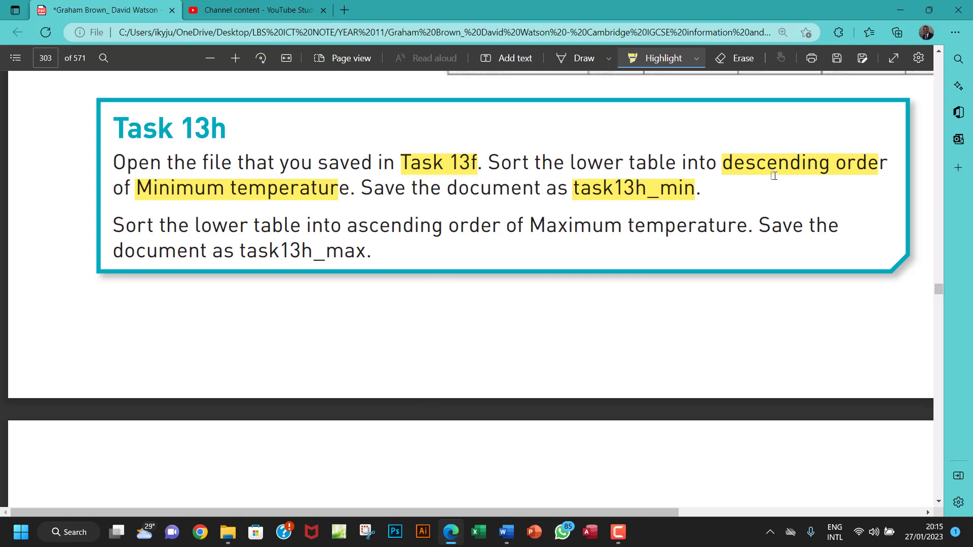
mouse_move(291, 196)
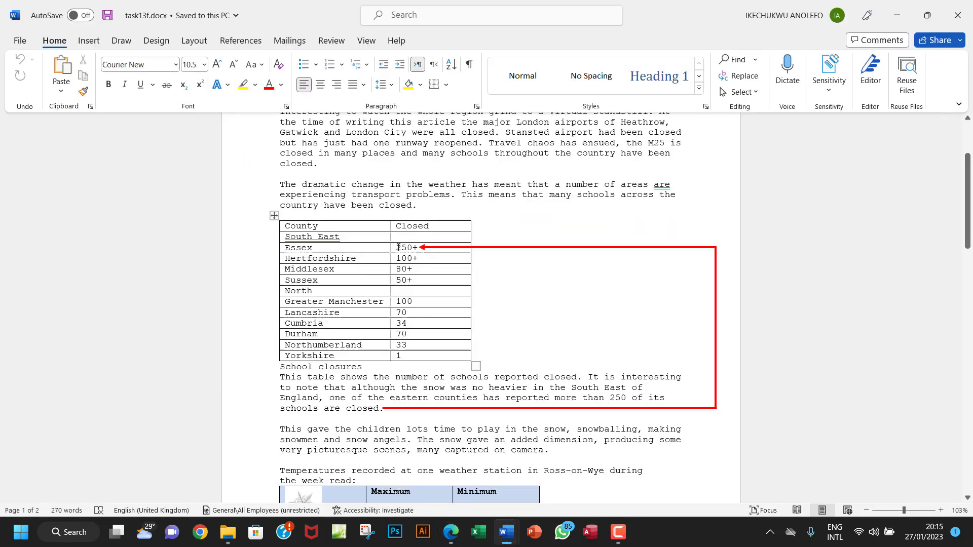
Select the temperature table's 2nd–8th Feb rows and bring up the Sort dialog
scroll("down", 3)
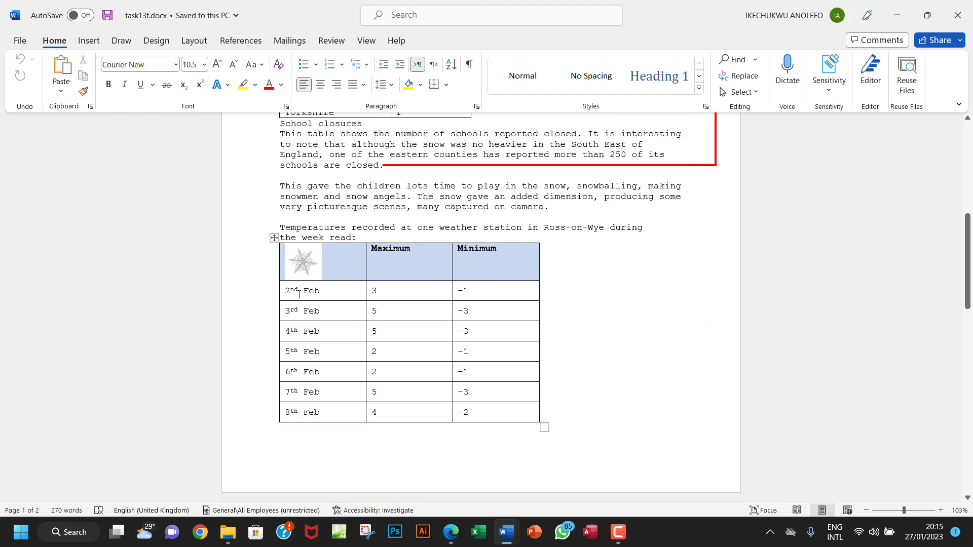
double_click(475, 248)
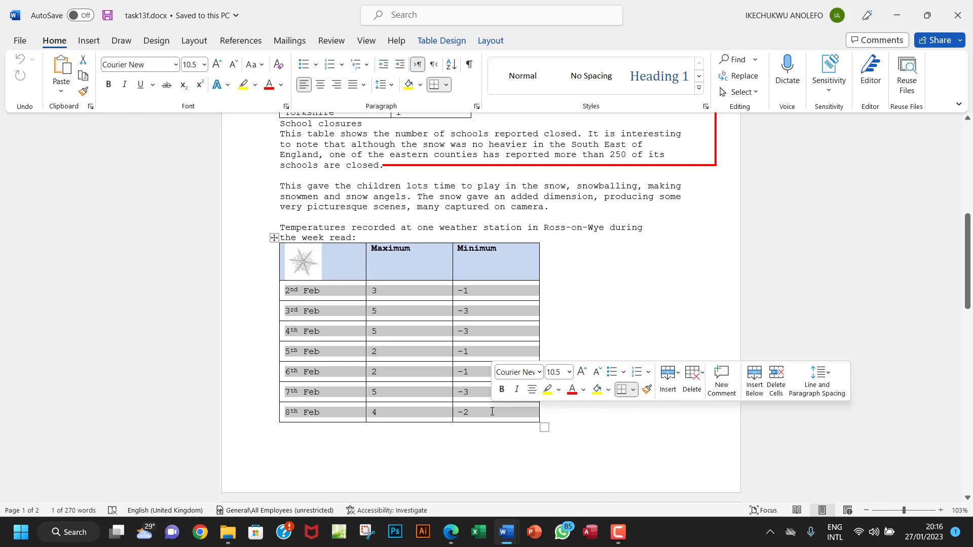
left_click(416, 110)
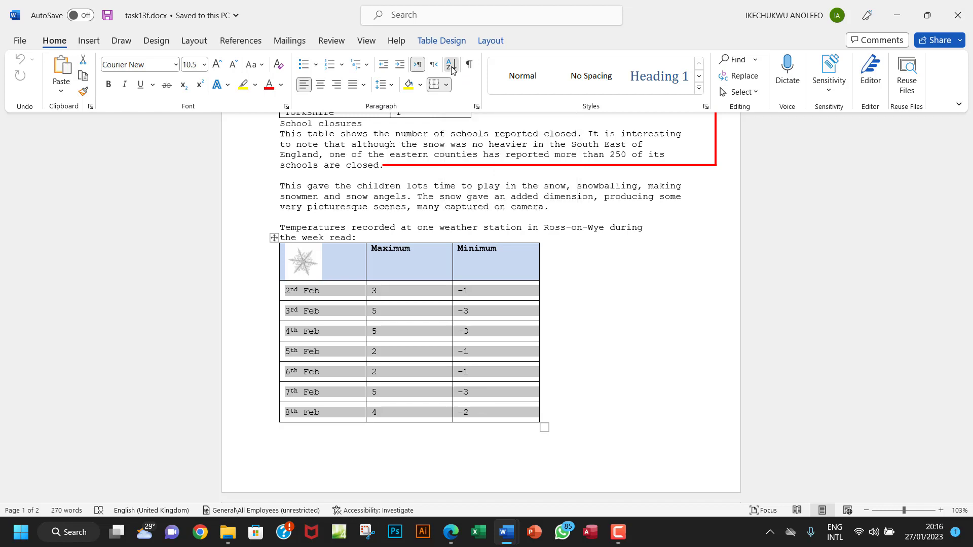
left_click(448, 64)
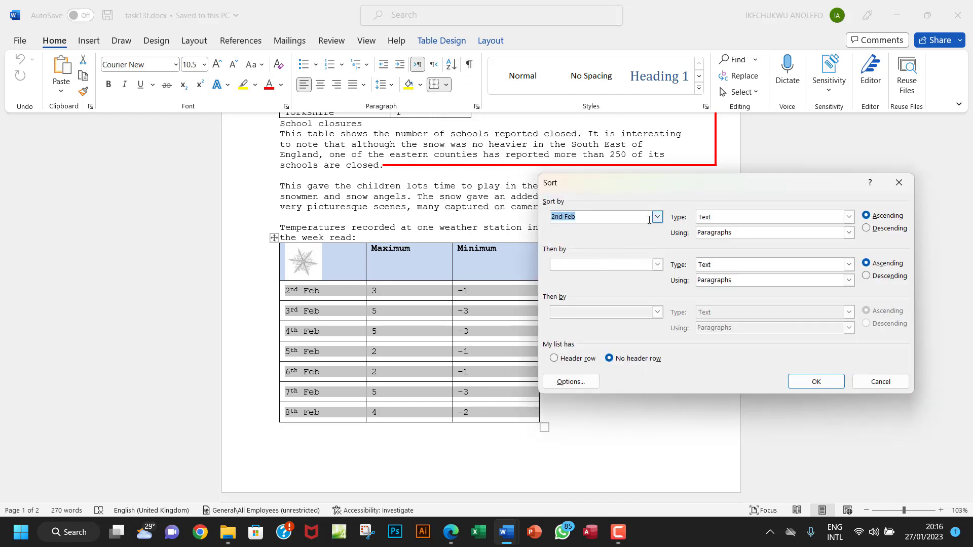
Sort the selected rows by Column 3 (Minimum) in descending order
left_click(657, 216)
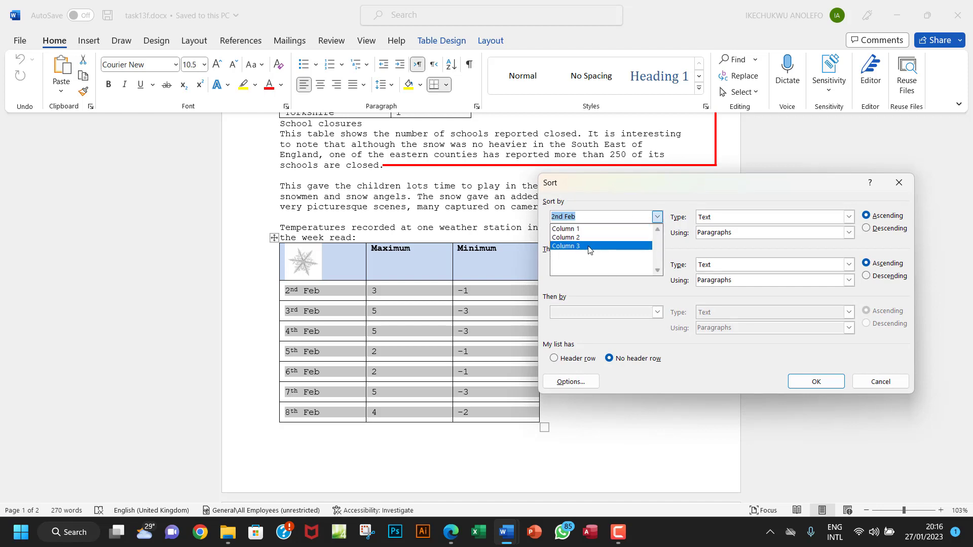
left_click(566, 246)
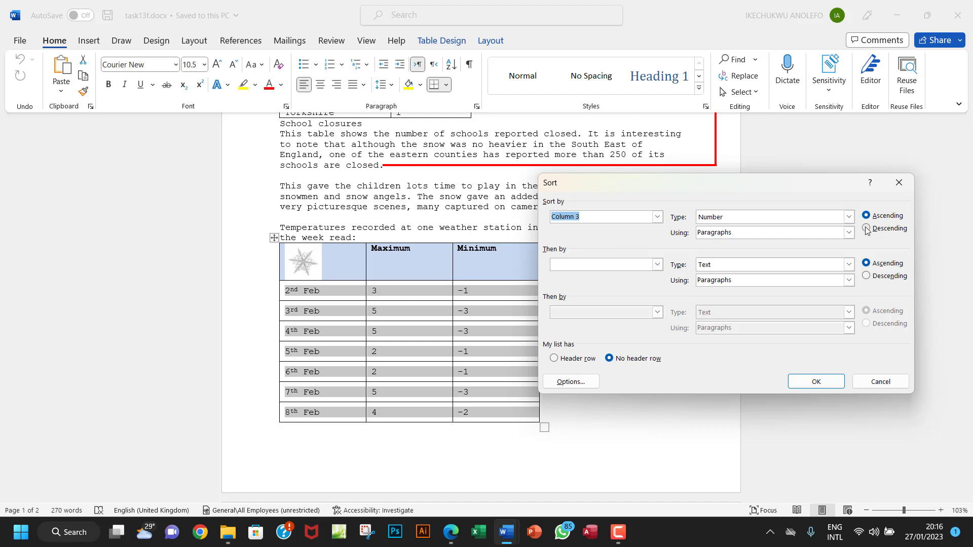
left_click(867, 229)
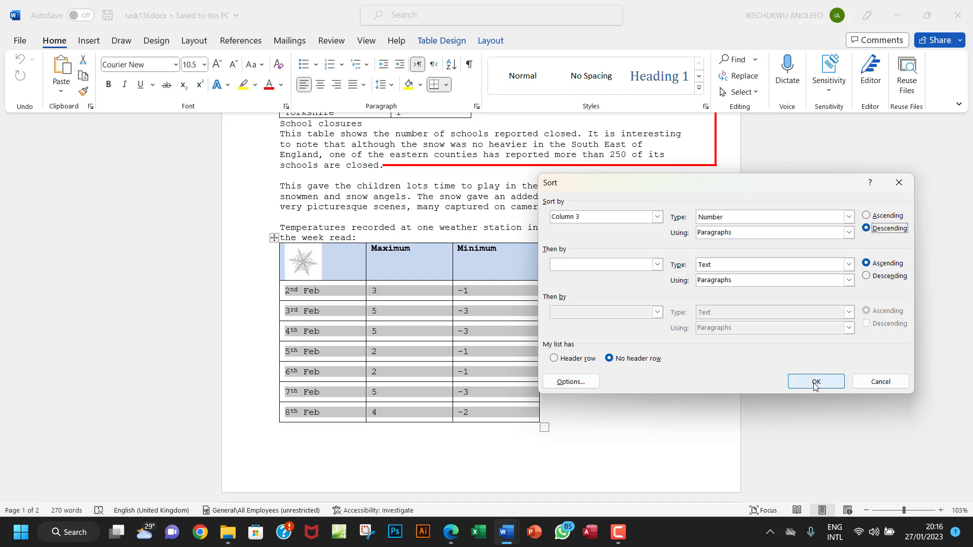
left_click(815, 381)
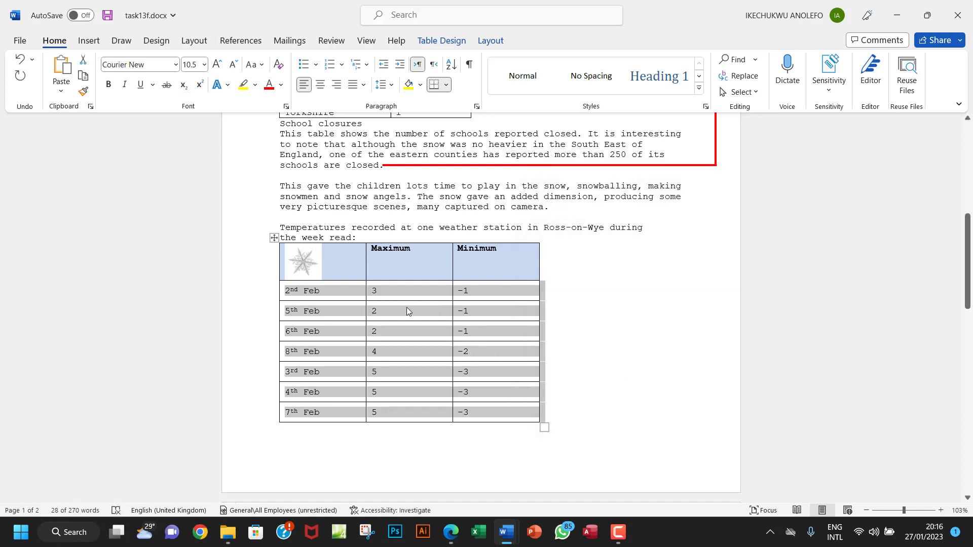
mouse_move(413, 316)
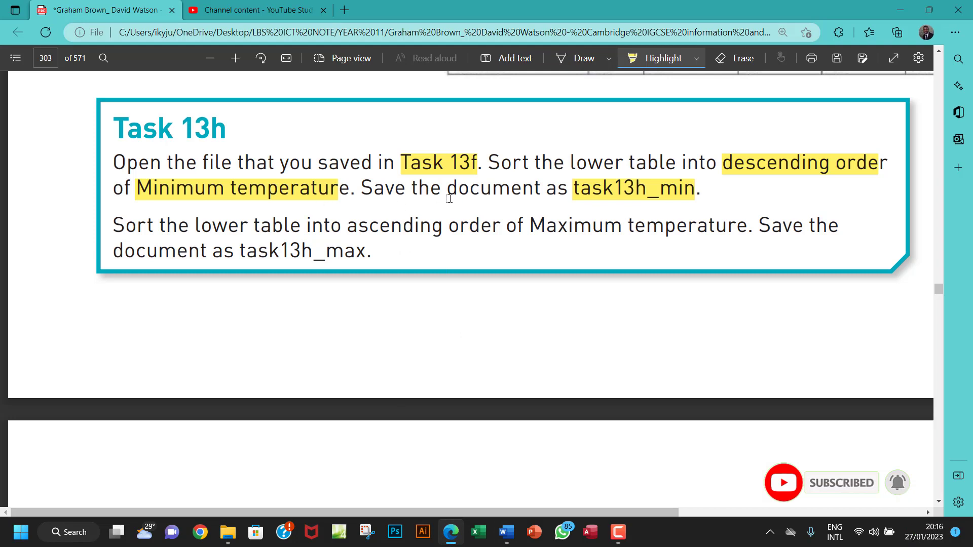
left_click_drag(417, 188, 523, 188)
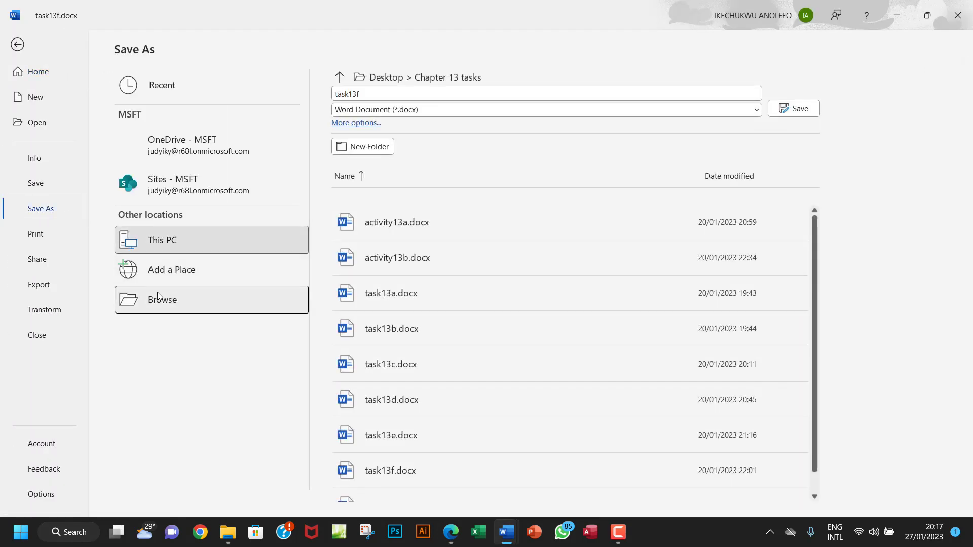
Save a copy named task13h_min in the Chapter 13 tasks folder
left_click(162, 299)
type("task13h")
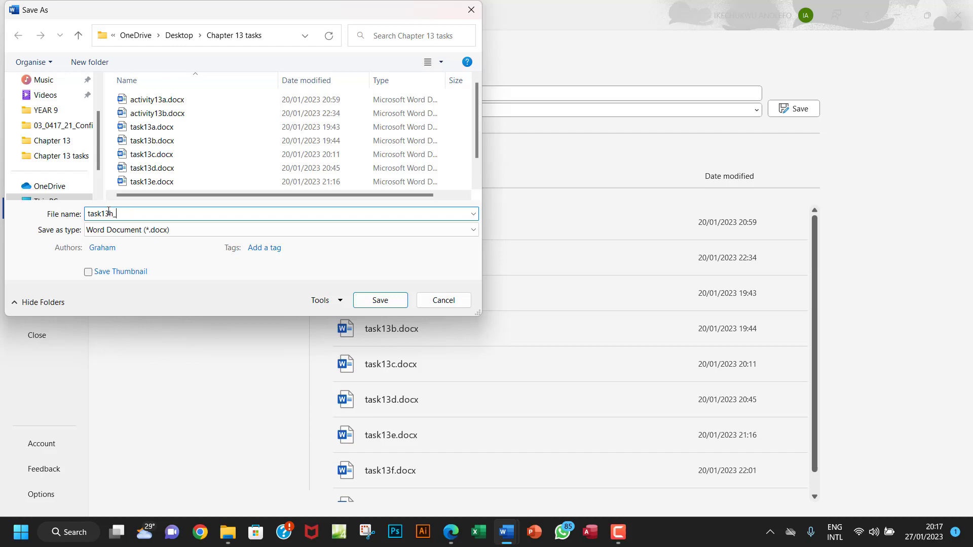
type("min")
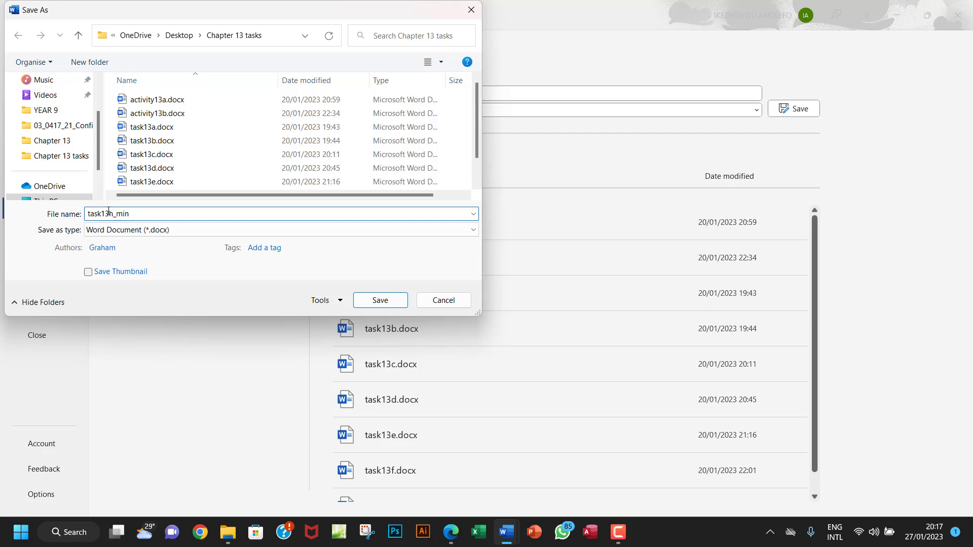
left_click(379, 300)
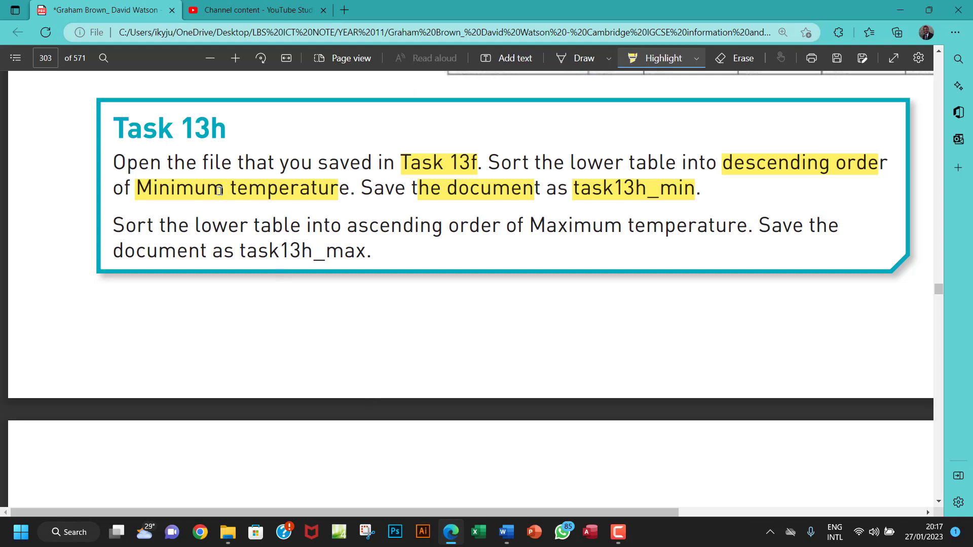
mouse_move(505, 234)
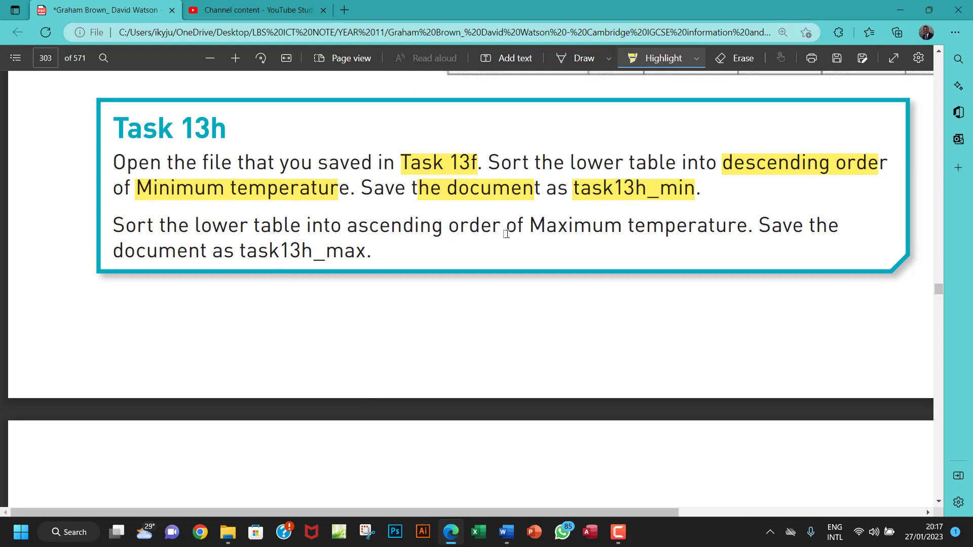
mouse_move(735, 230)
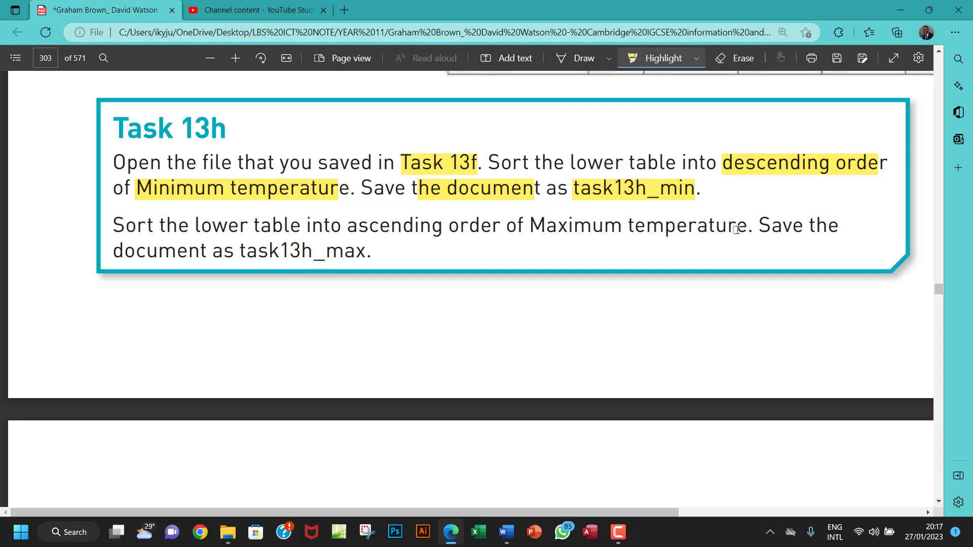
mouse_move(199, 257)
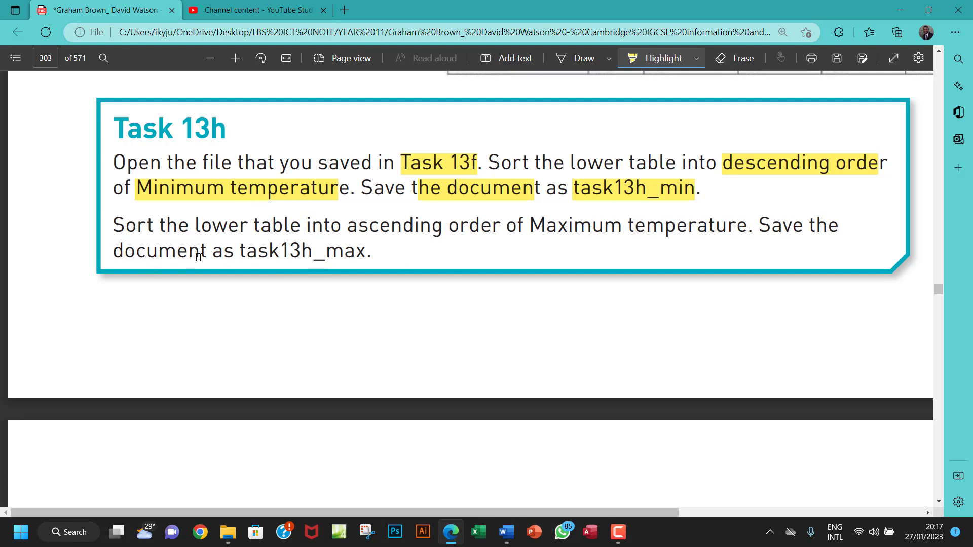
mouse_move(255, 253)
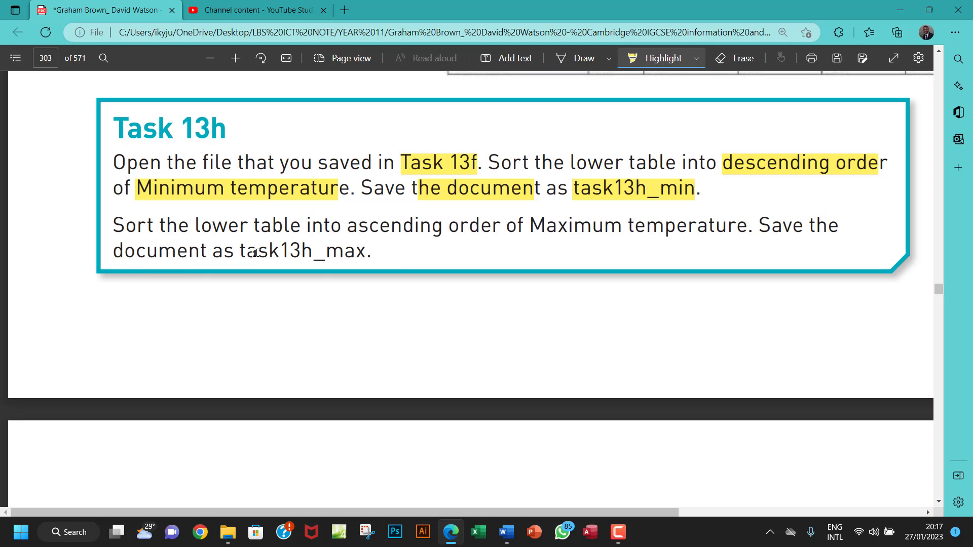
left_click_drag(247, 251, 315, 251)
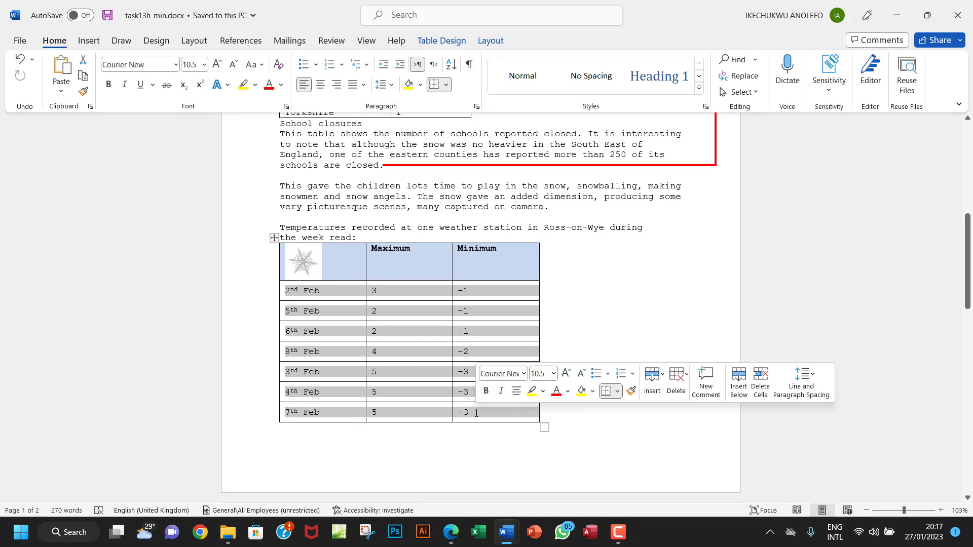
Re-sort the table rows by Column 2 (Maximum) in ascending order
left_click(449, 64)
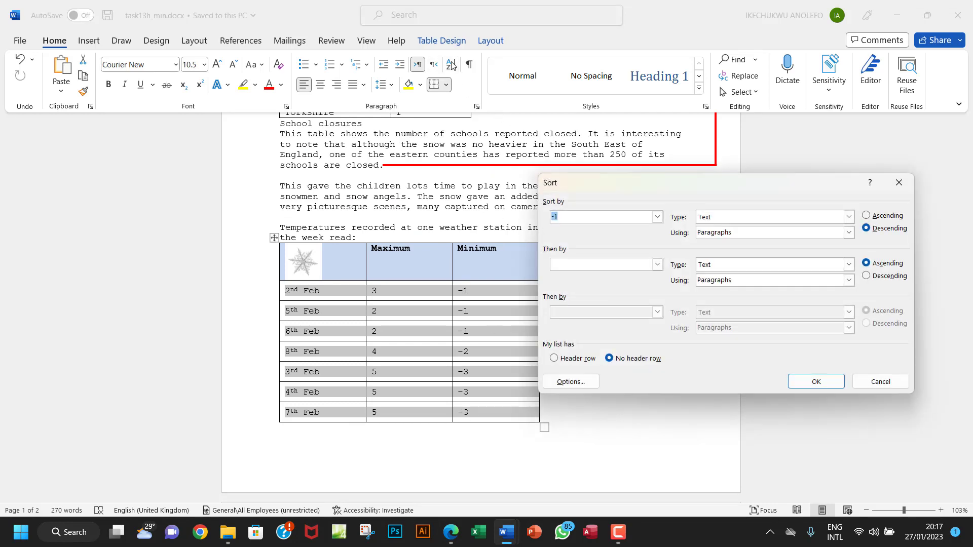
left_click(657, 216)
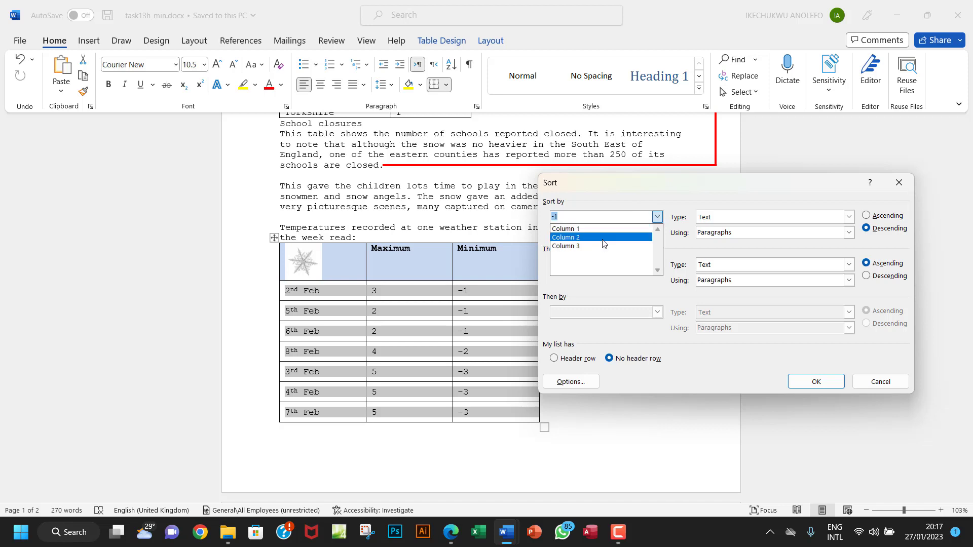
left_click(567, 237)
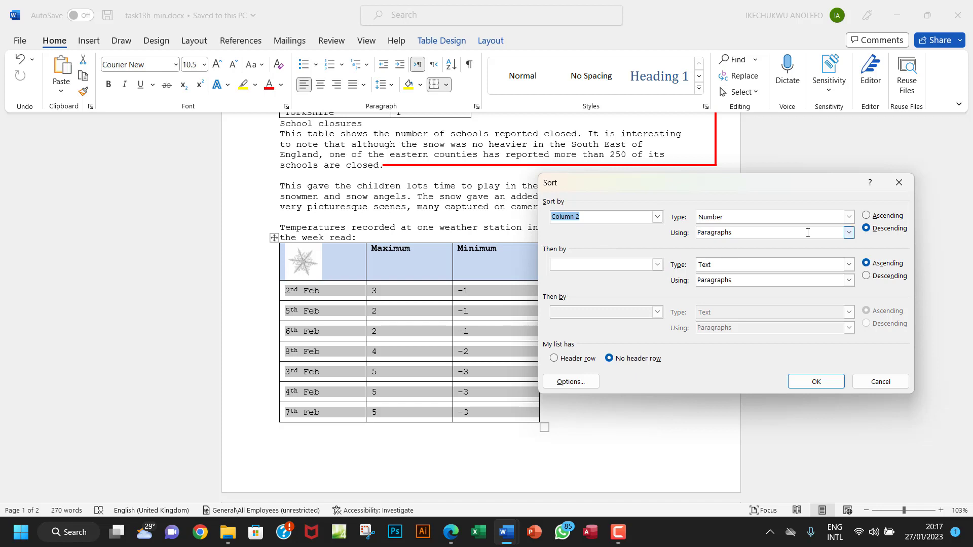
left_click(868, 215)
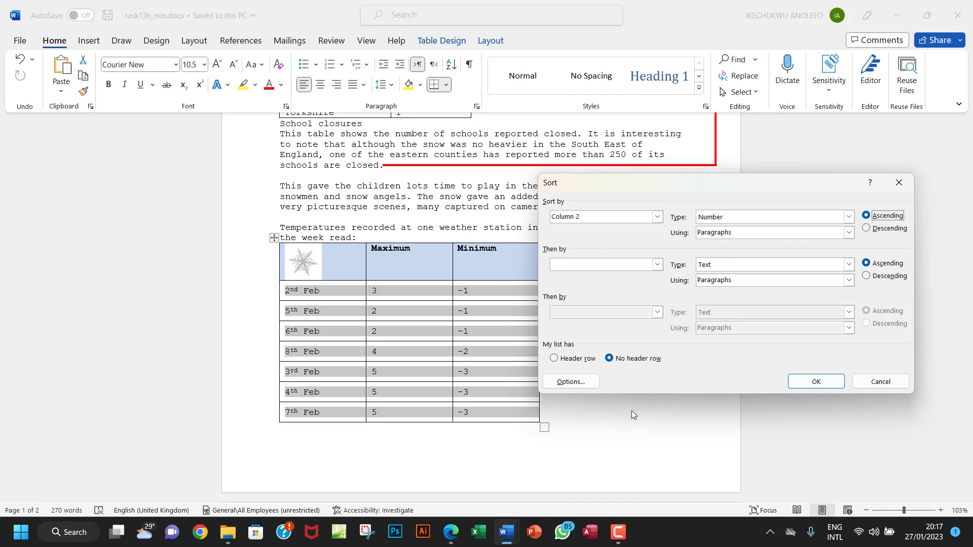
left_click(451, 533)
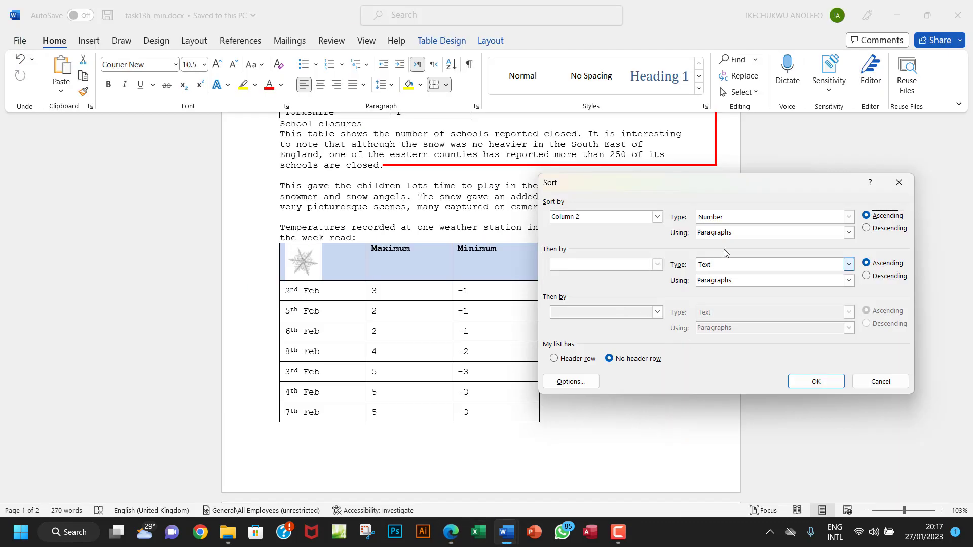
left_click(866, 215)
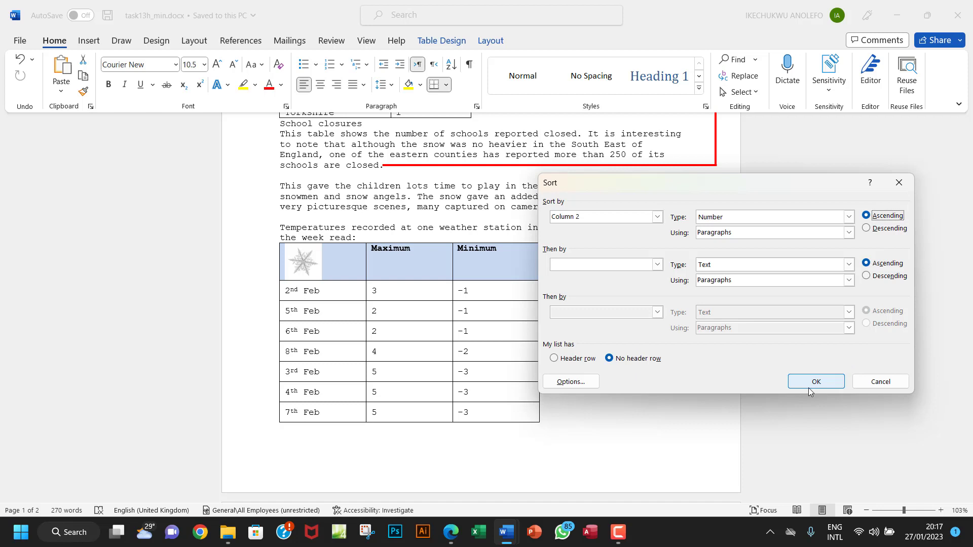
left_click(815, 381)
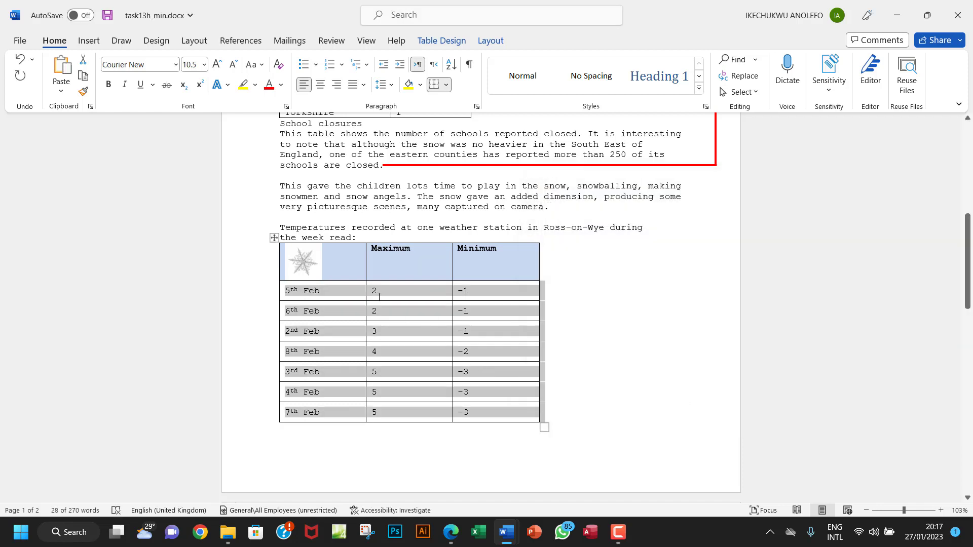
mouse_move(389, 294)
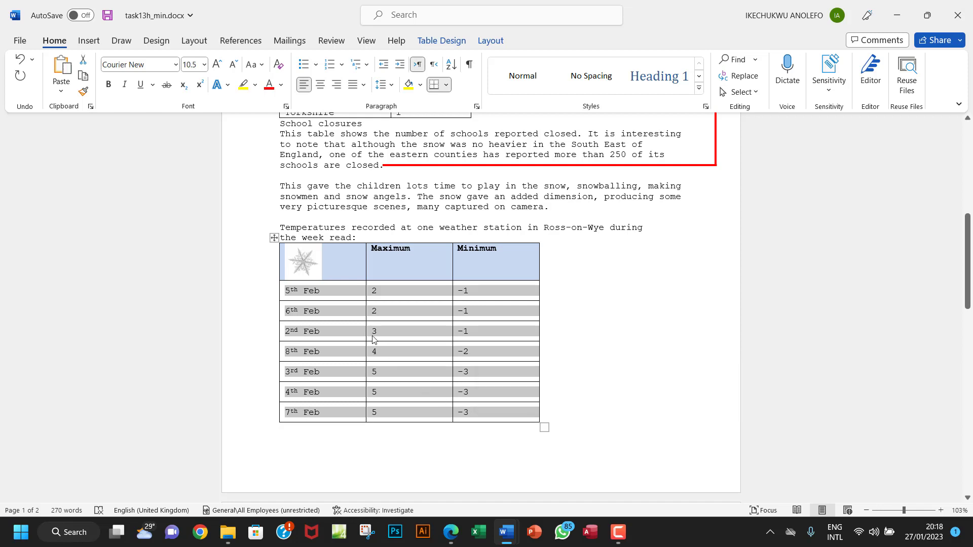
mouse_move(448, 359)
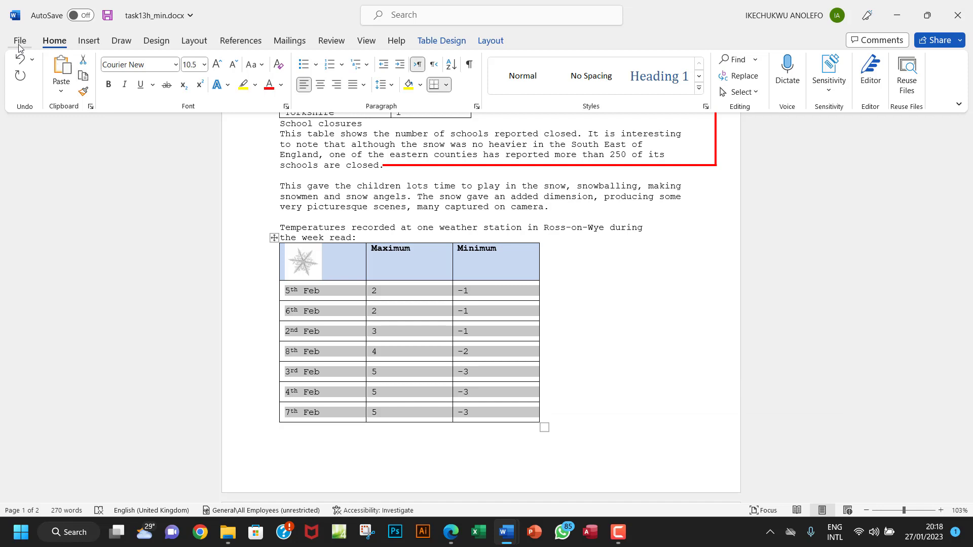
Save the document as task13h_Max and return to the Task 13h PDF
left_click(19, 41)
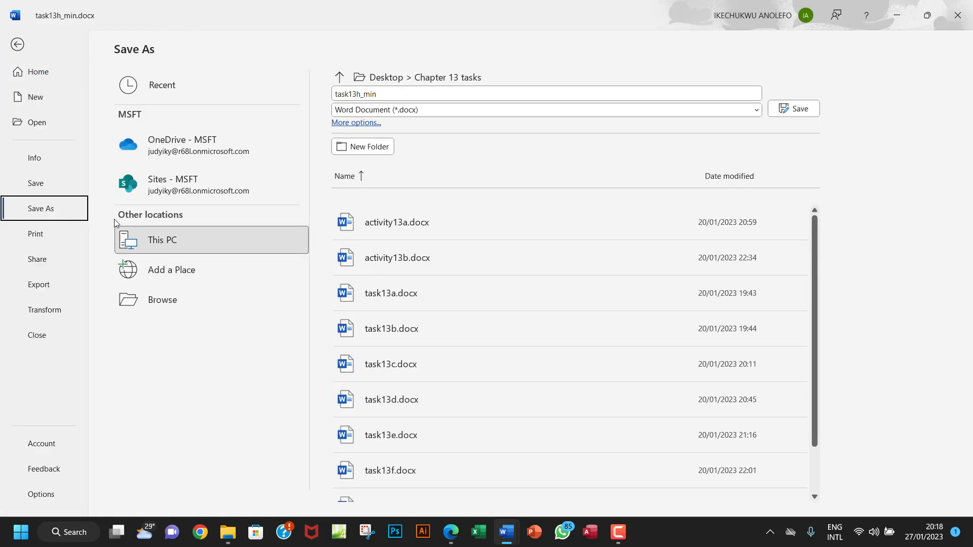
left_click(162, 299)
type("task13h_M")
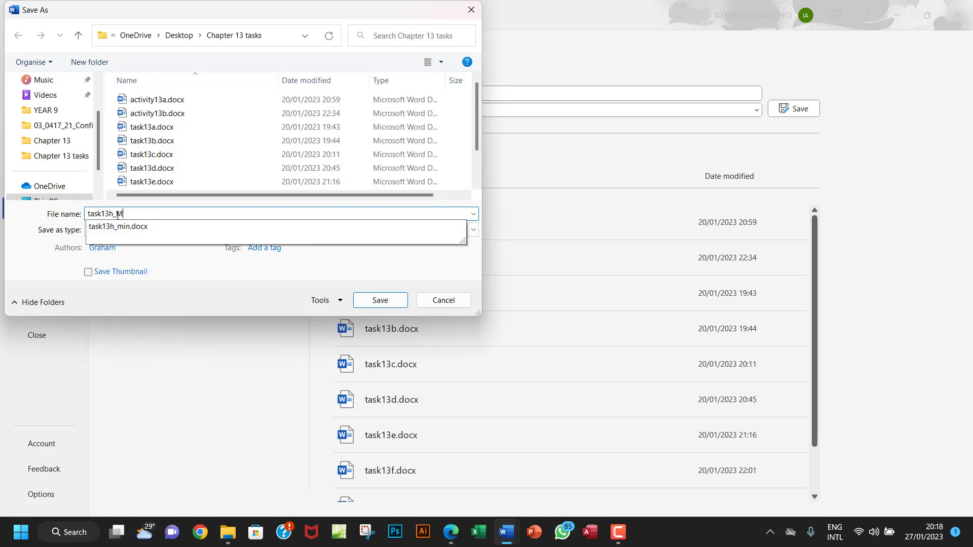
type("ax.docx")
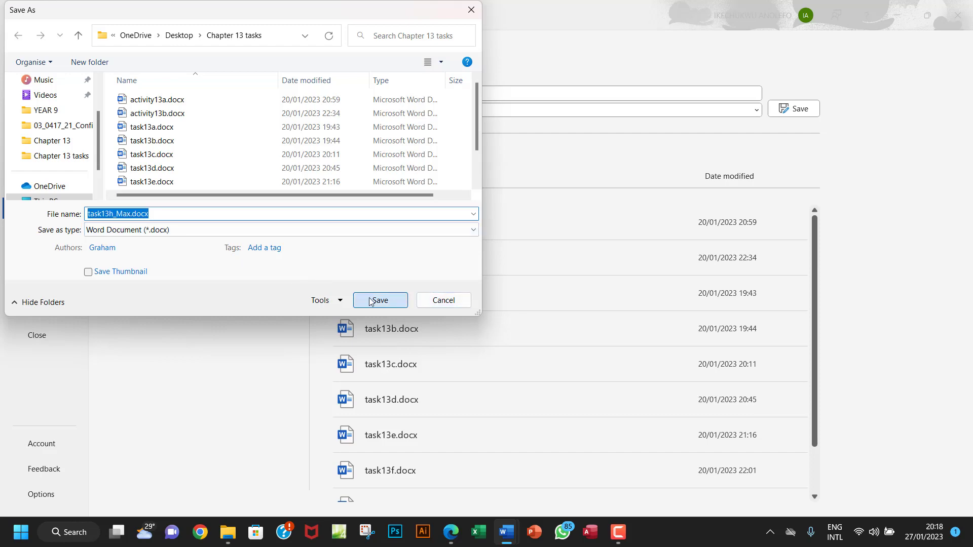
left_click(380, 299)
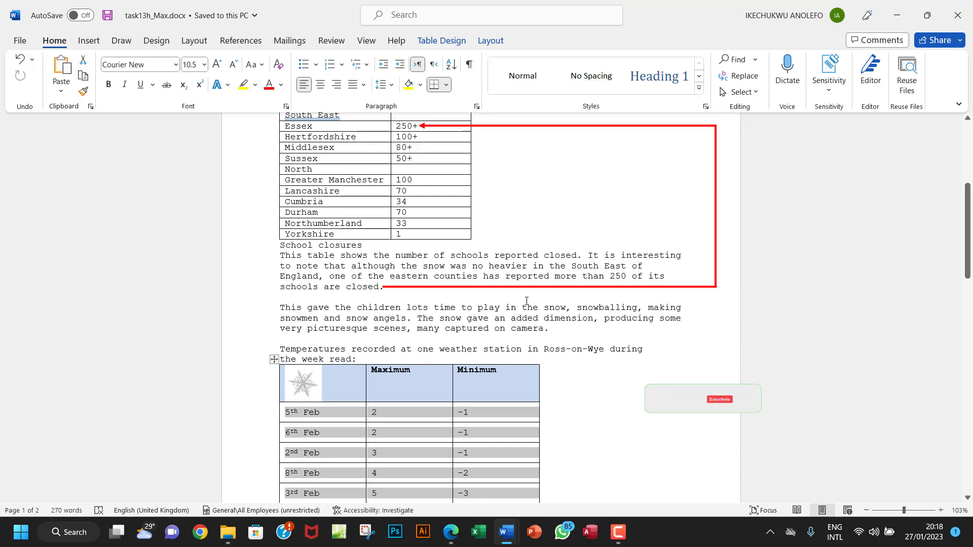
left_click(451, 533)
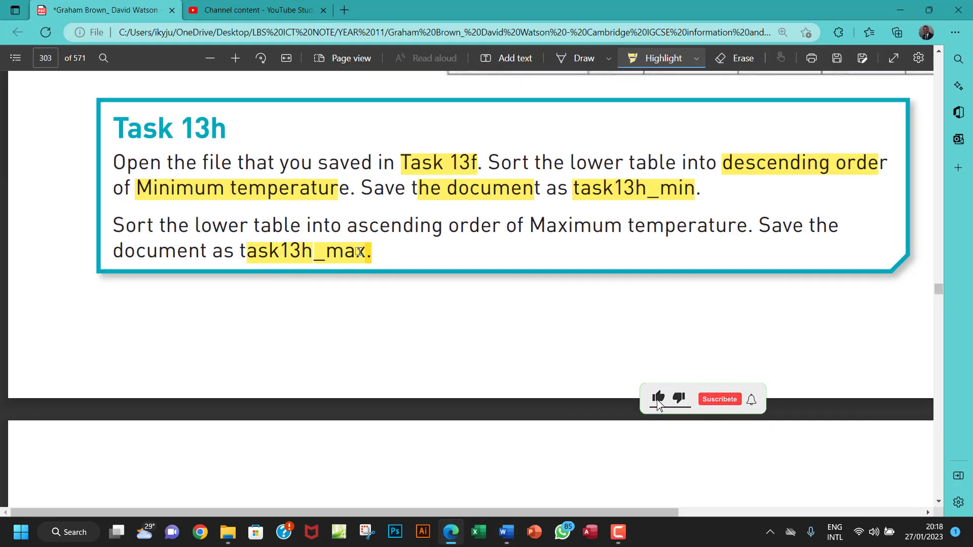